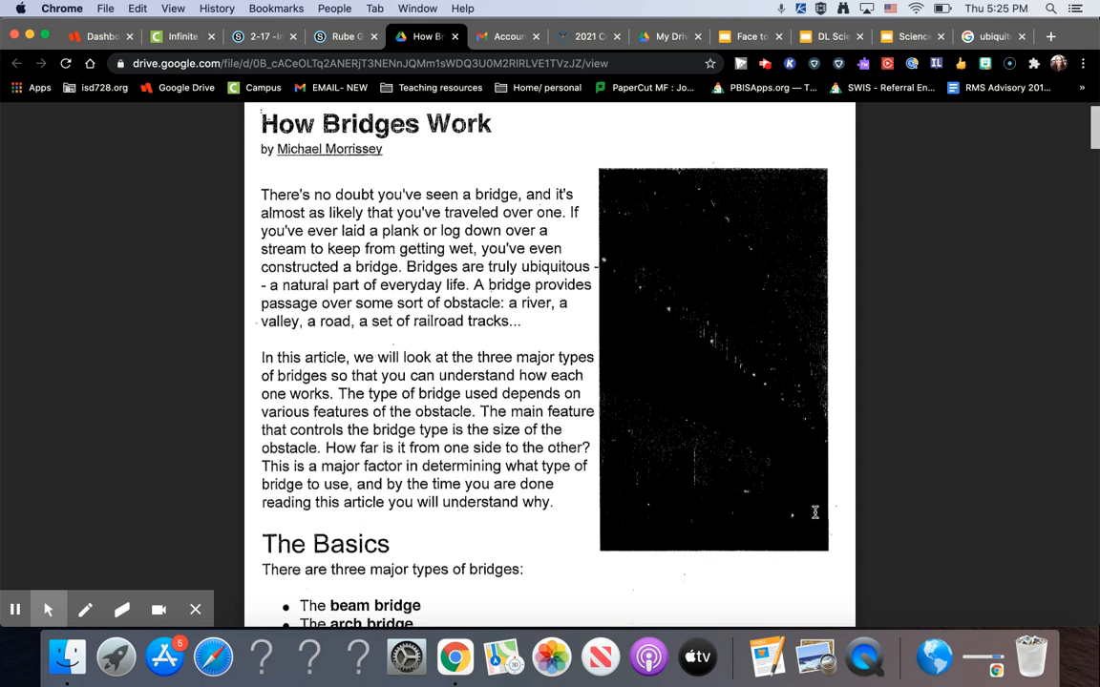
mouse_move(741, 531)
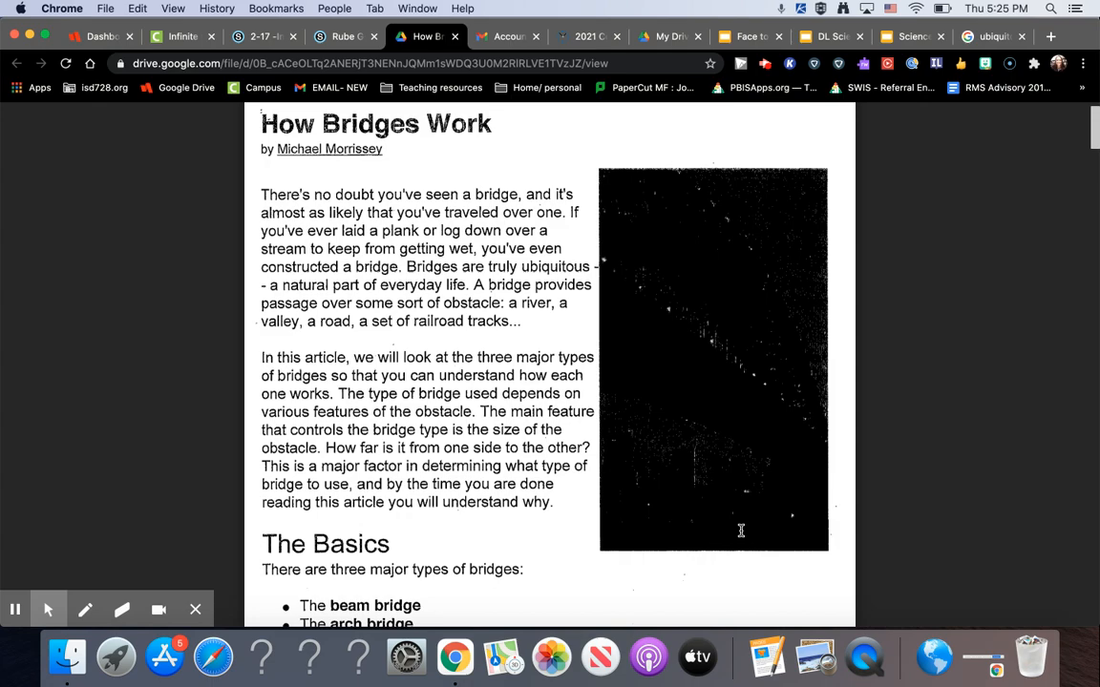
scroll("down", 3)
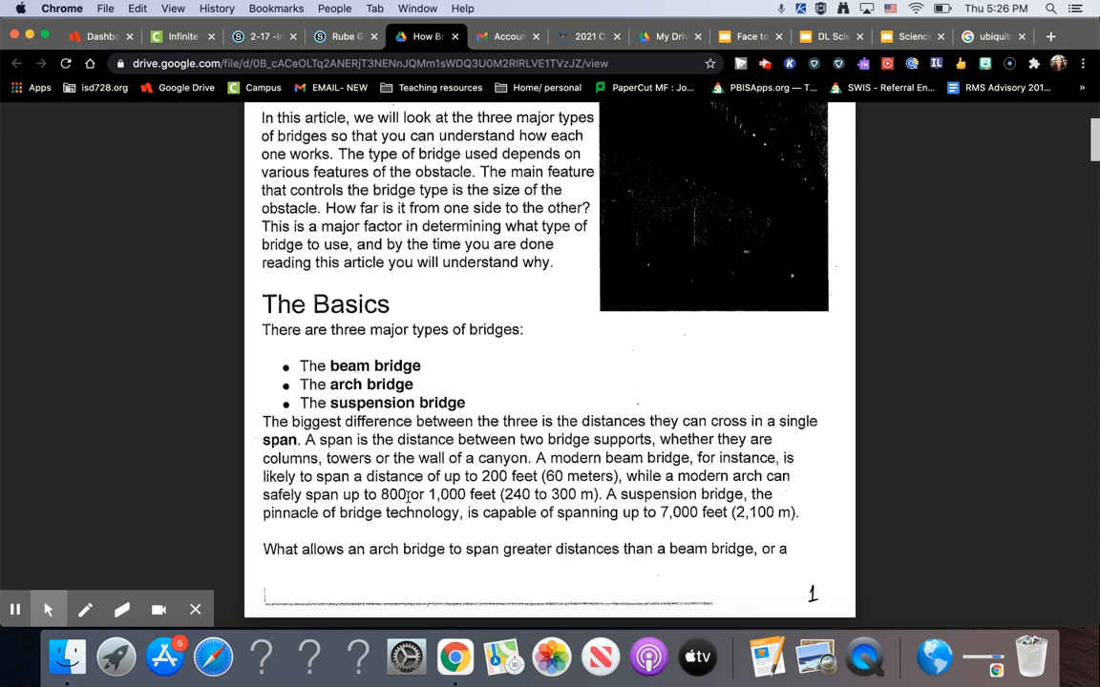
scroll("down", 3)
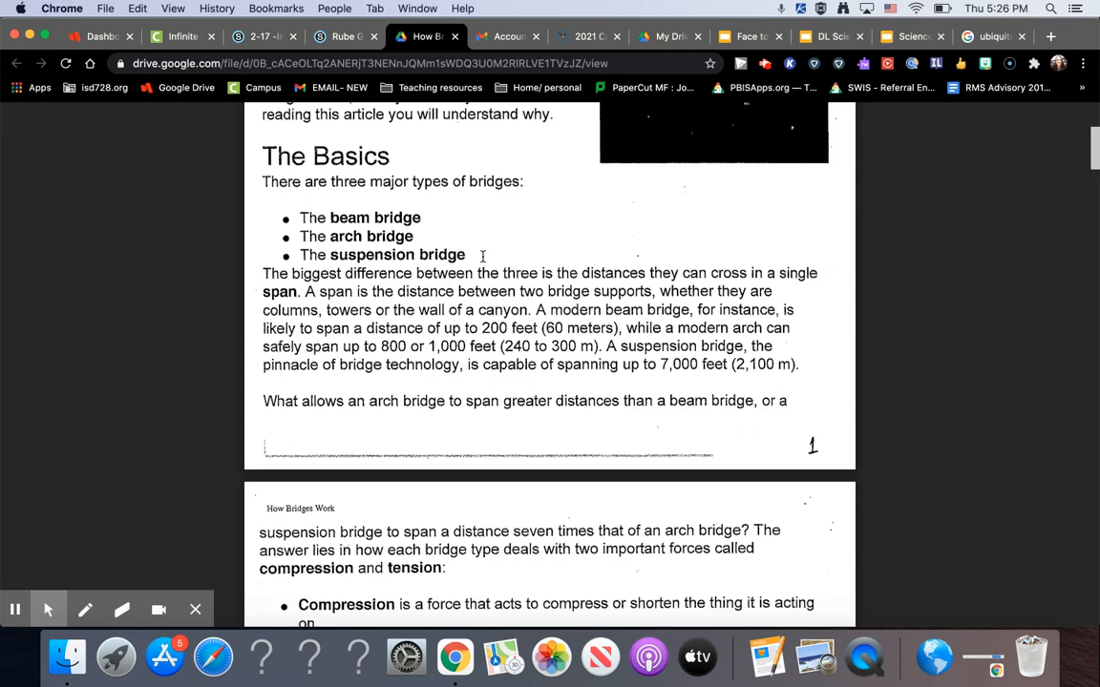
scroll("down", 3)
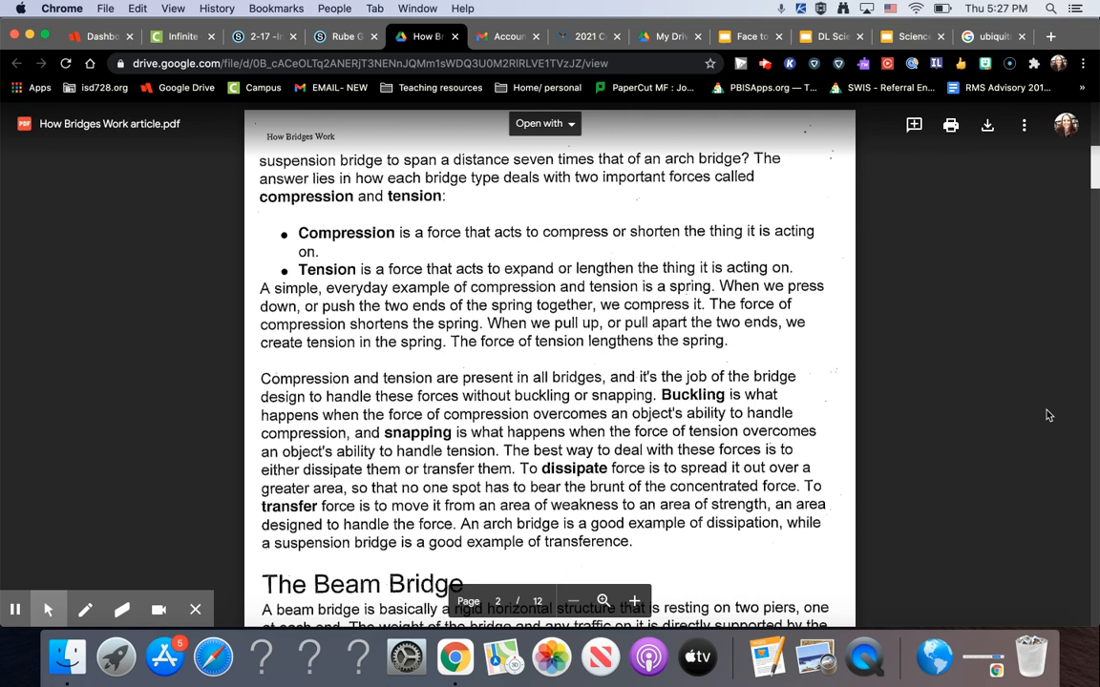
scroll("down", 3)
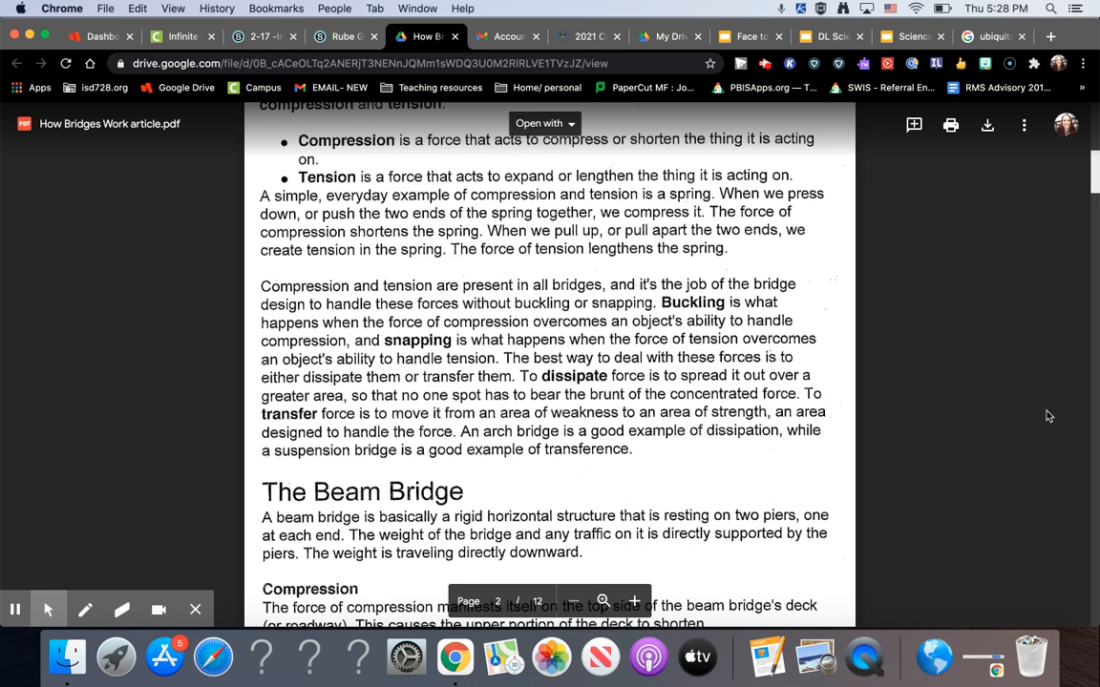
scroll("down", 3)
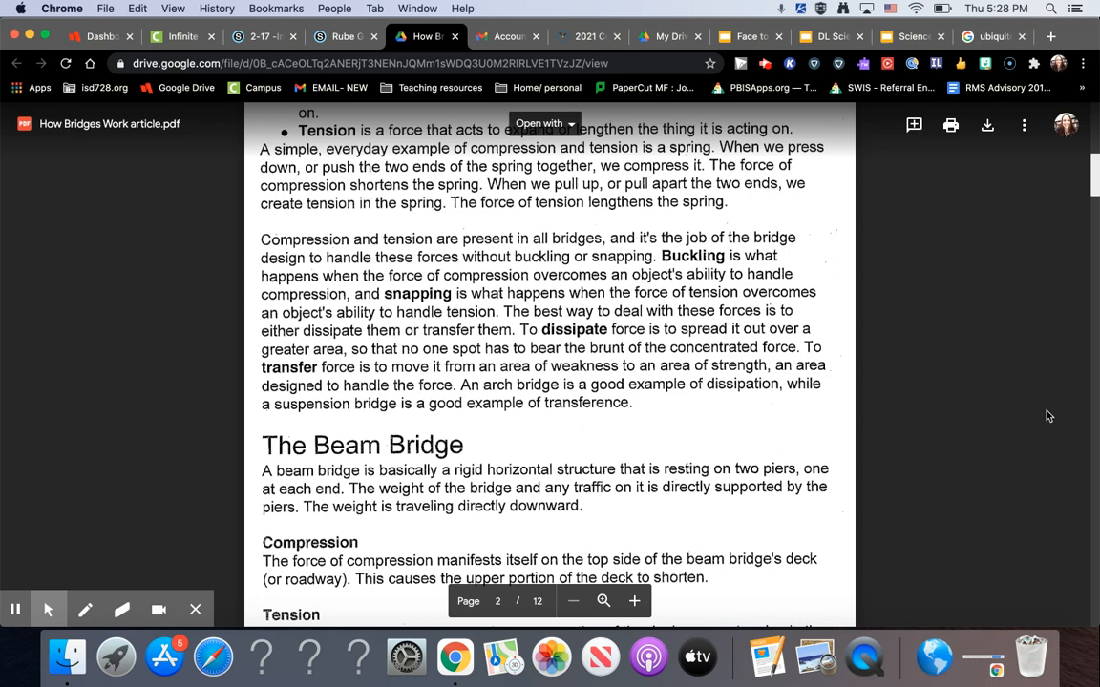
scroll("down", 3)
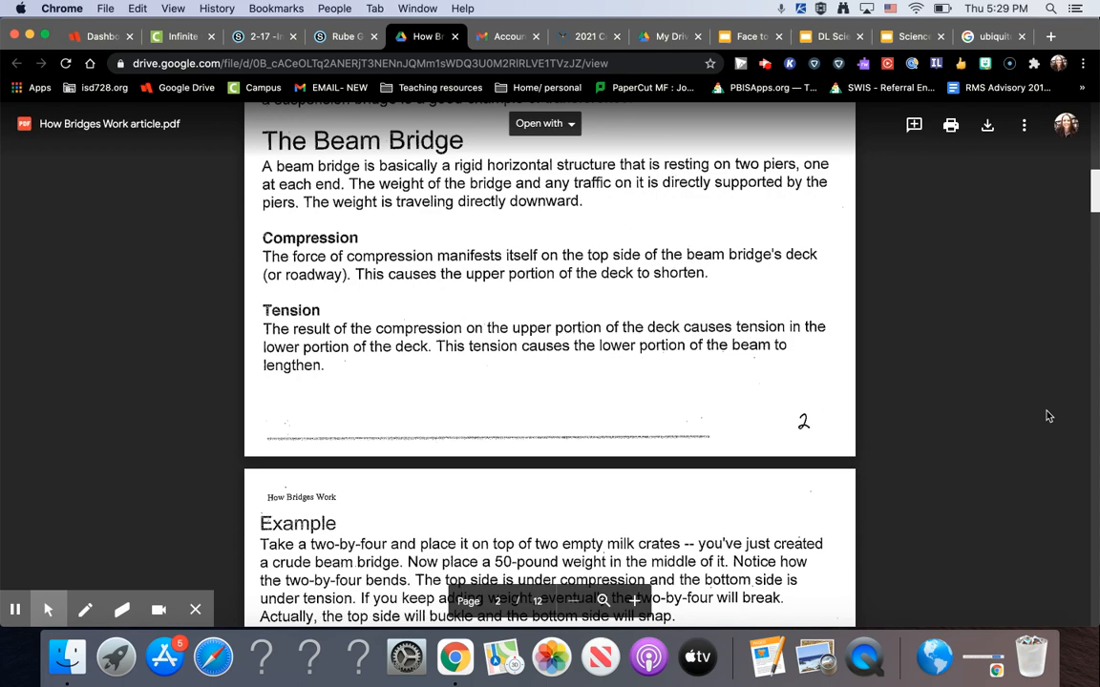
scroll("down", 3)
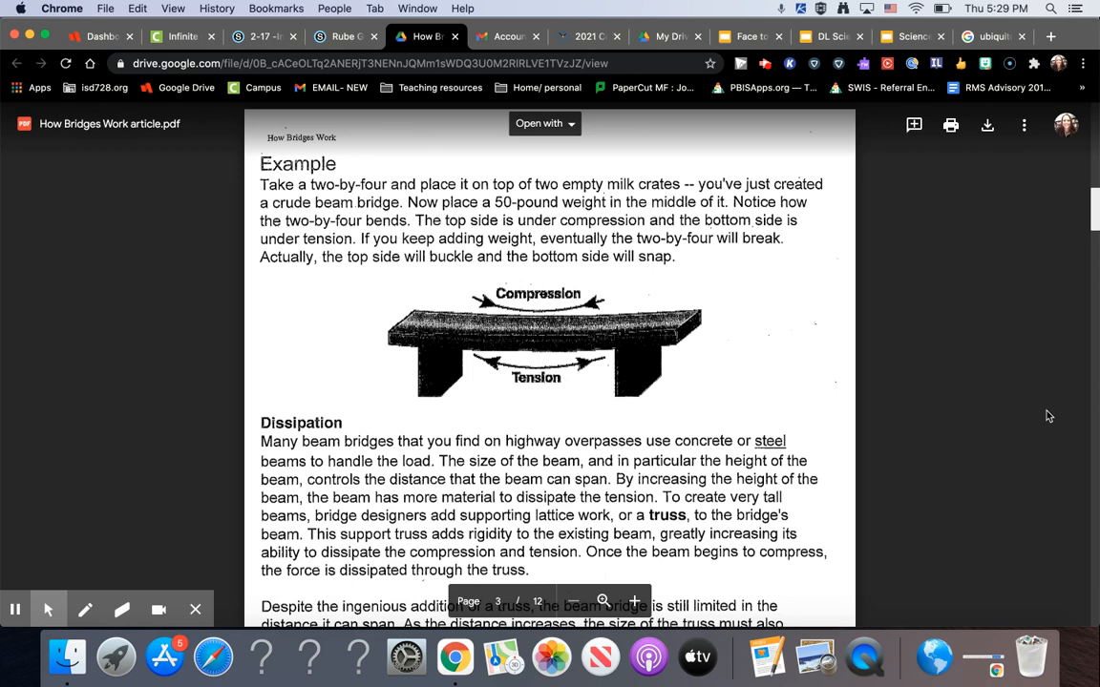
scroll("down", 3)
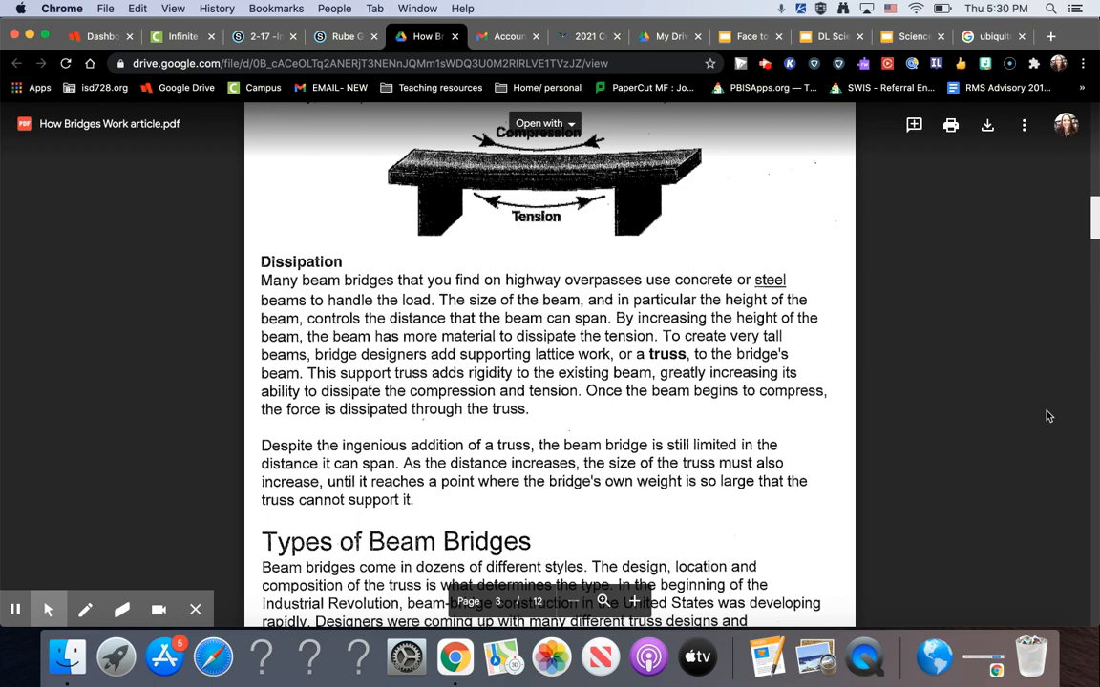
scroll("down", 3)
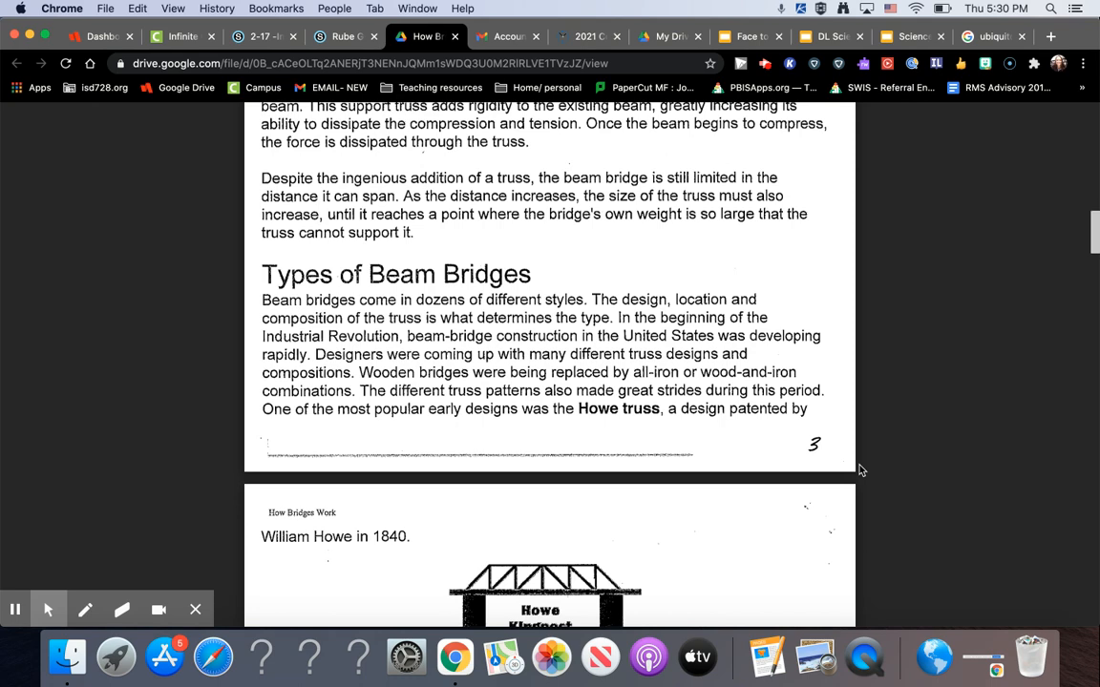
scroll("down", 3)
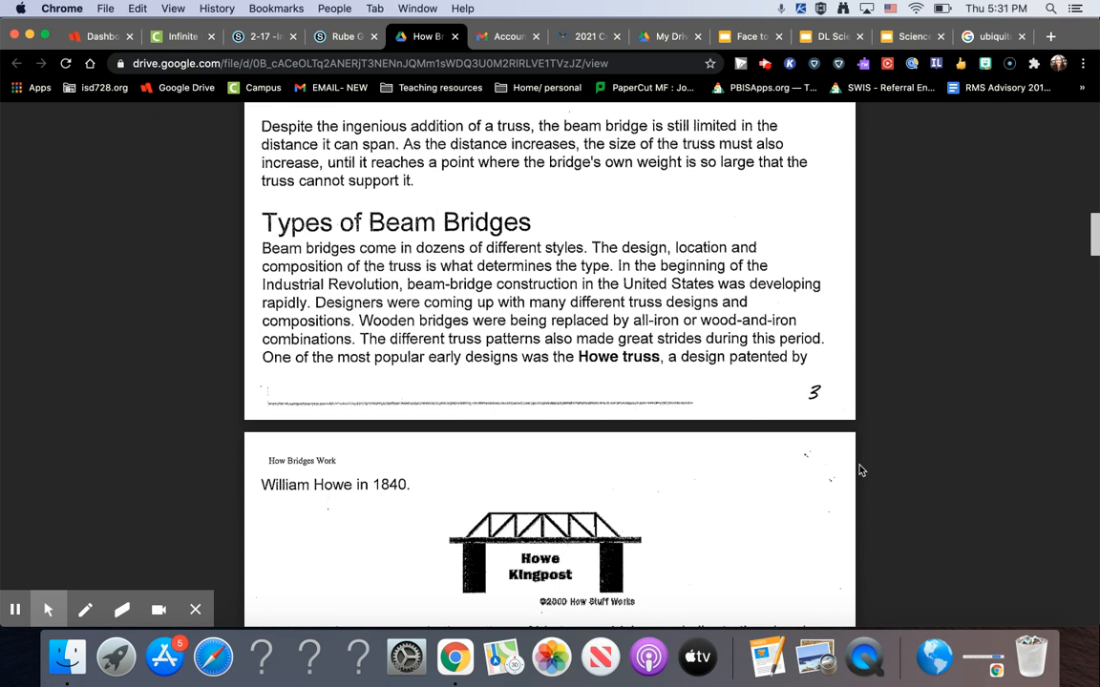
scroll("down", 3)
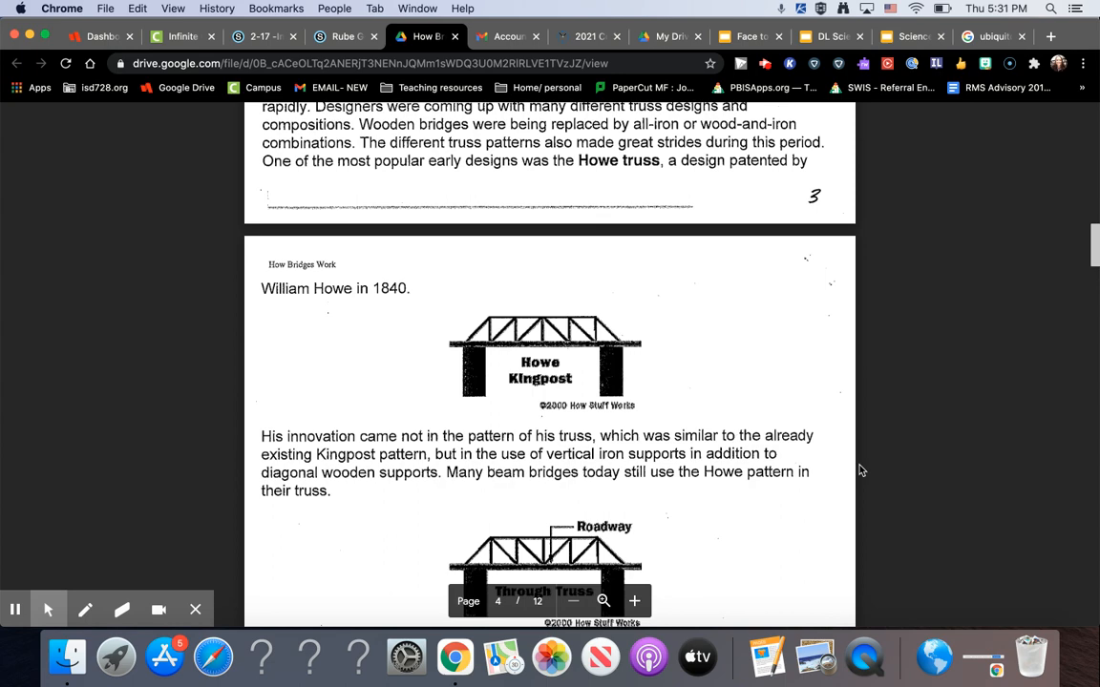
scroll("down", 3)
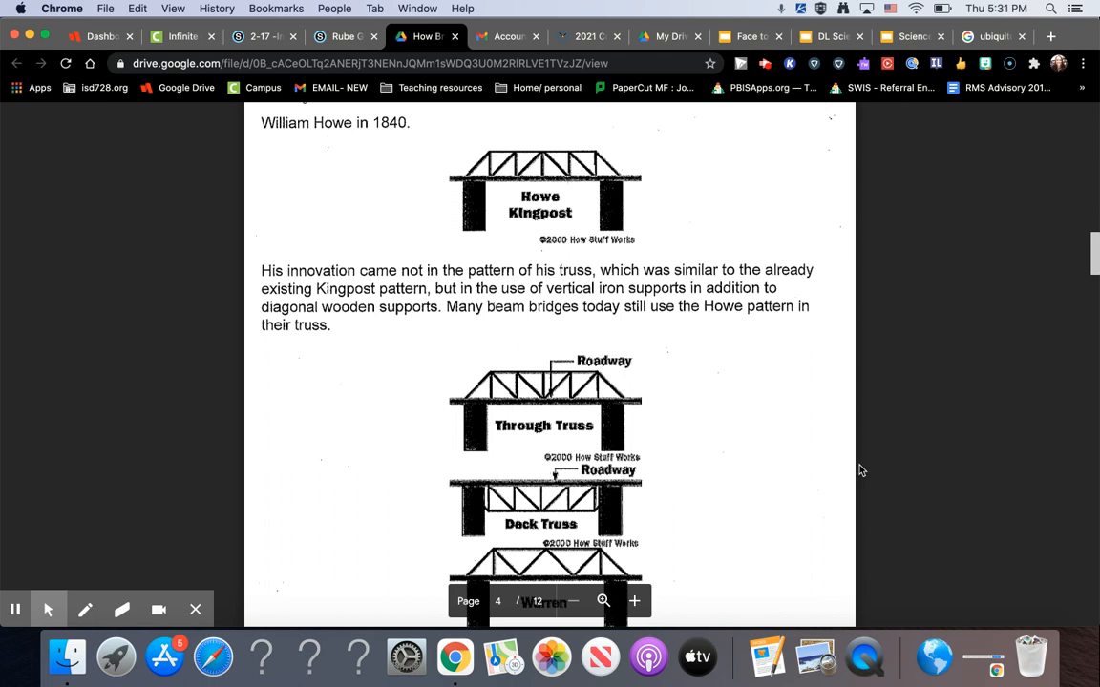
scroll("down", 3)
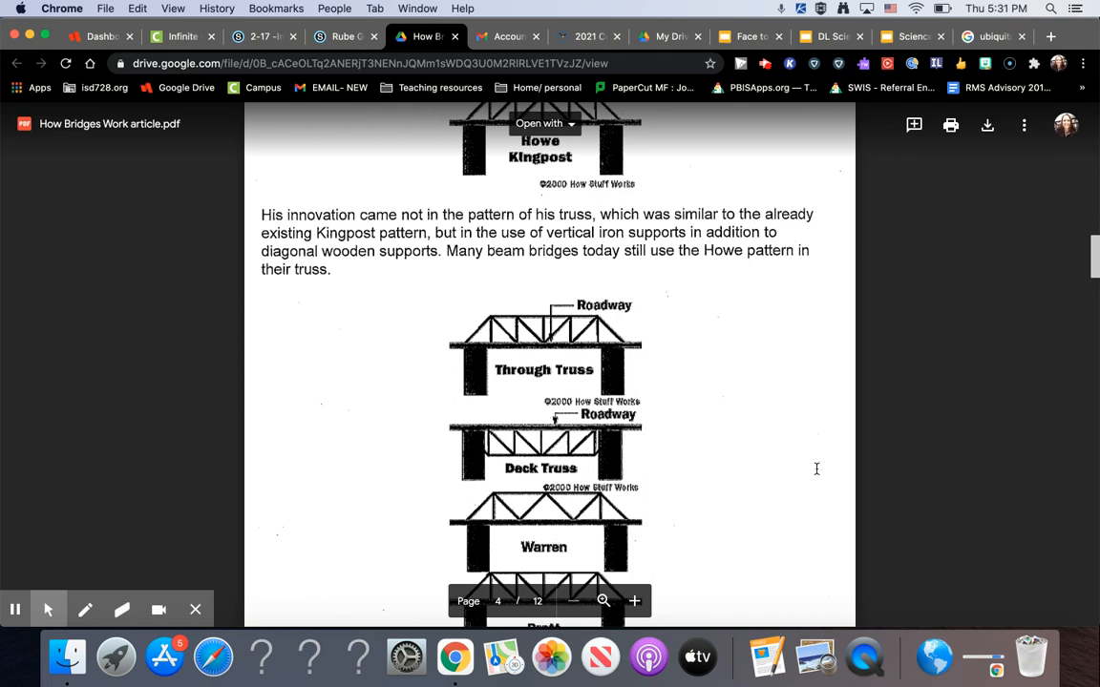
scroll("down", 3)
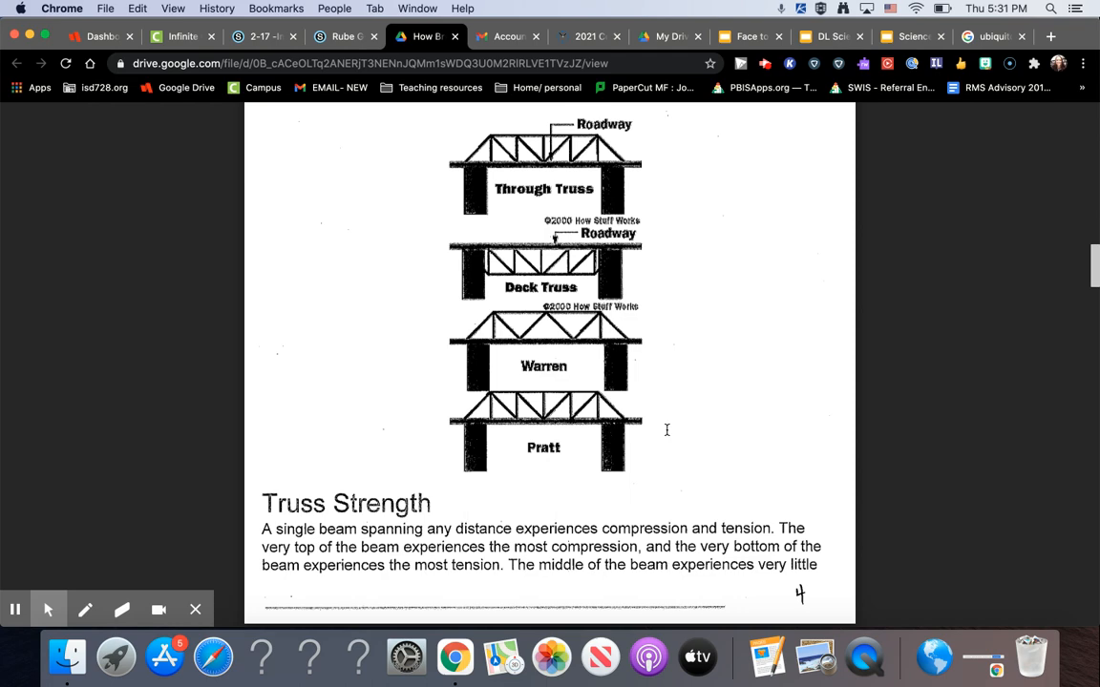
scroll("down", 3)
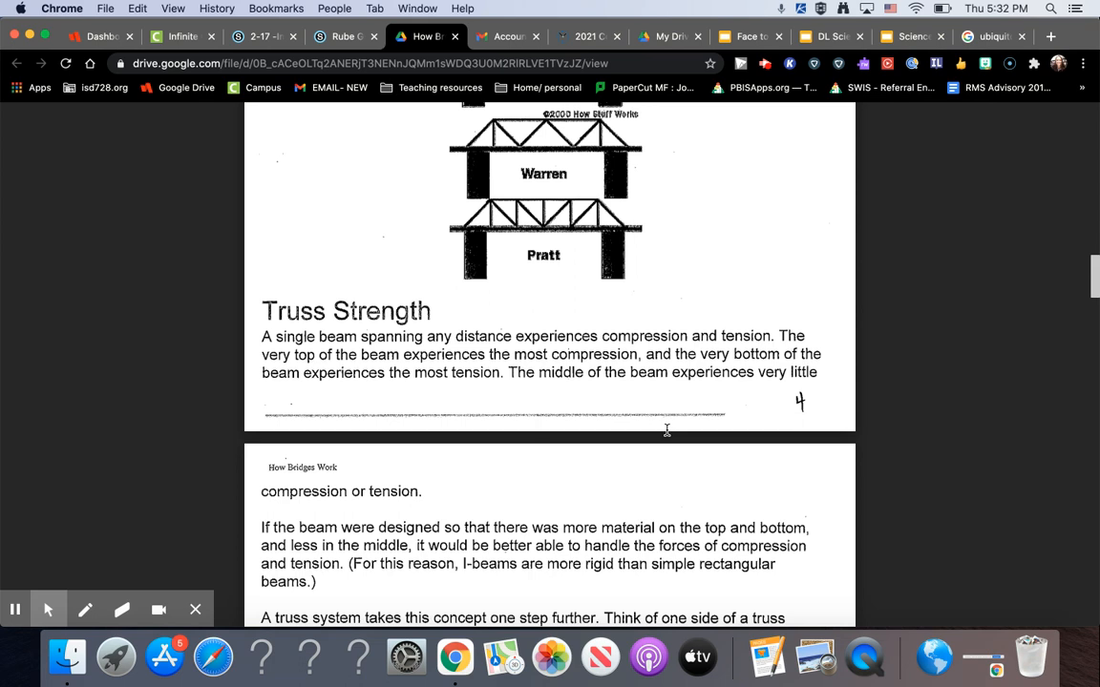
scroll("down", 3)
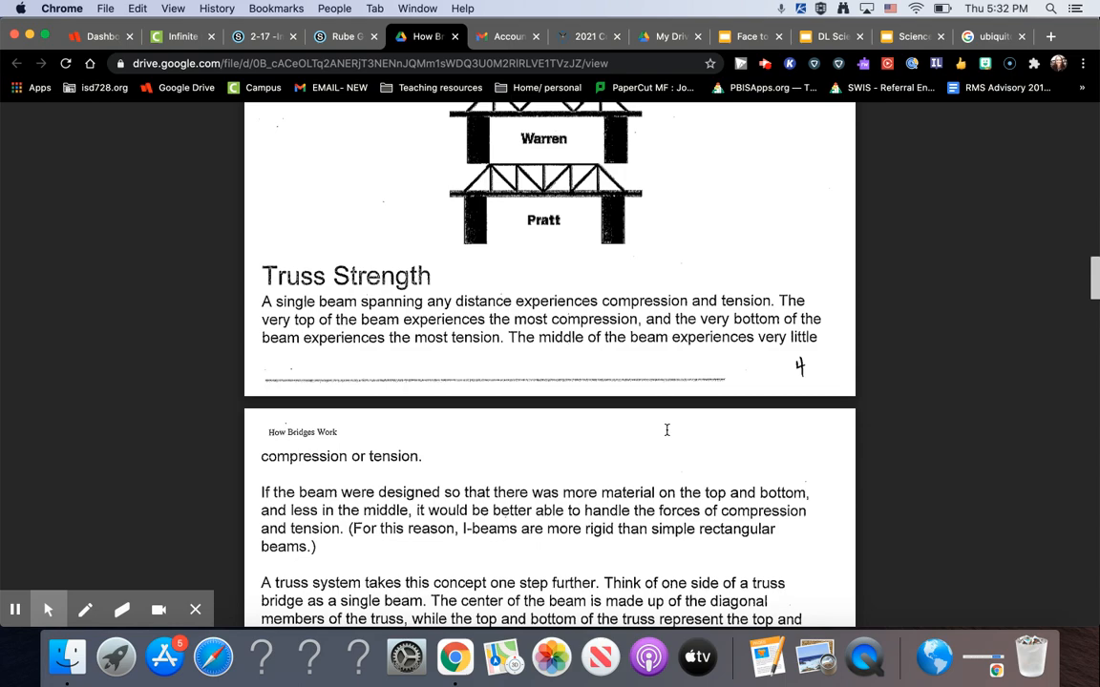
scroll("down", 3)
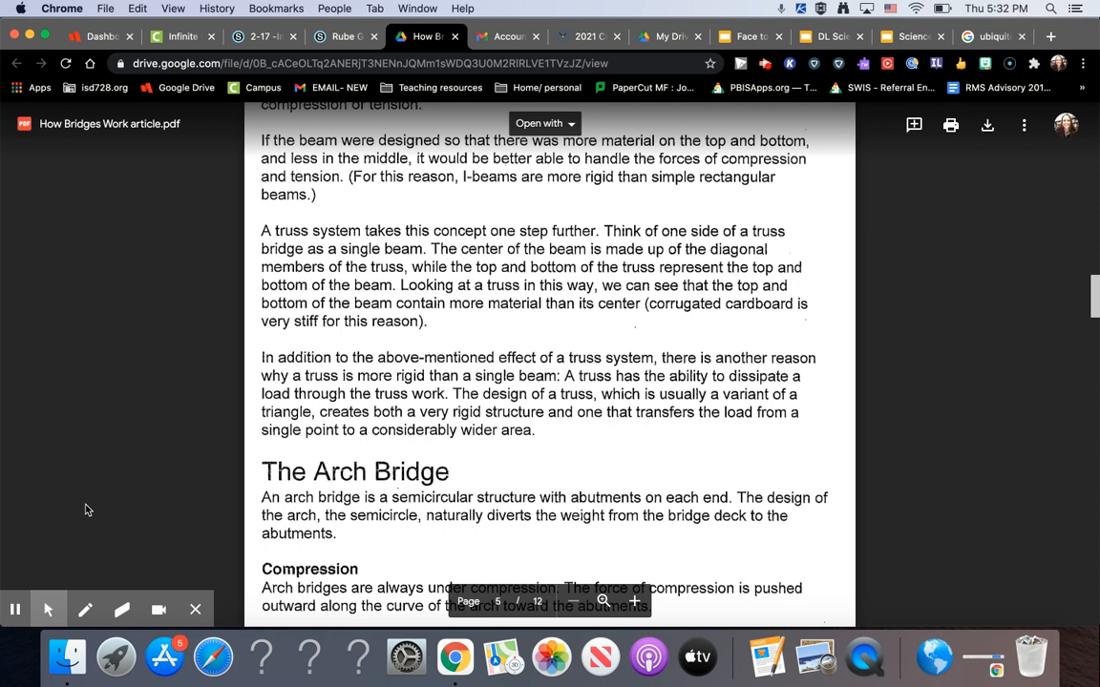
mouse_move(157, 535)
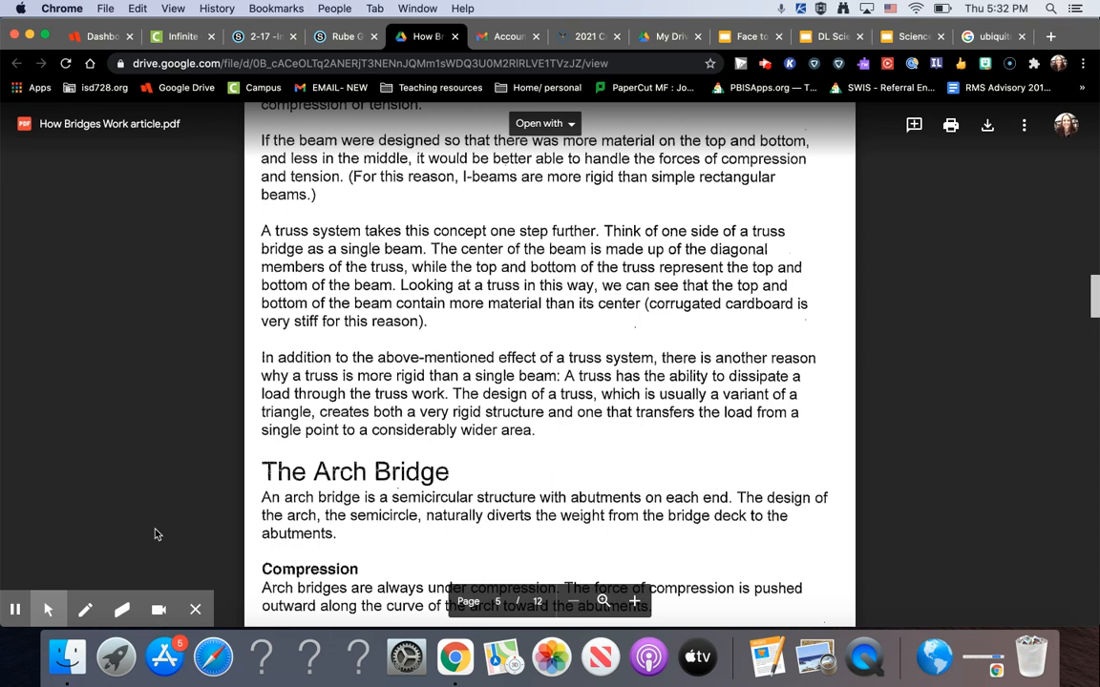
scroll("down", 3)
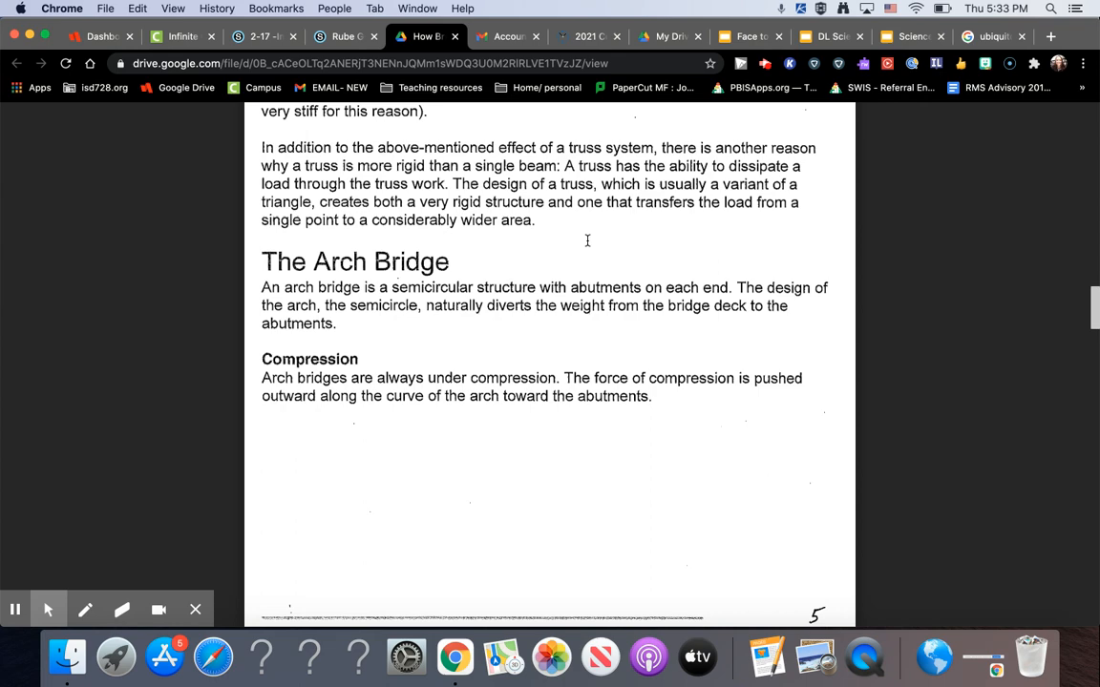
scroll("down", 3)
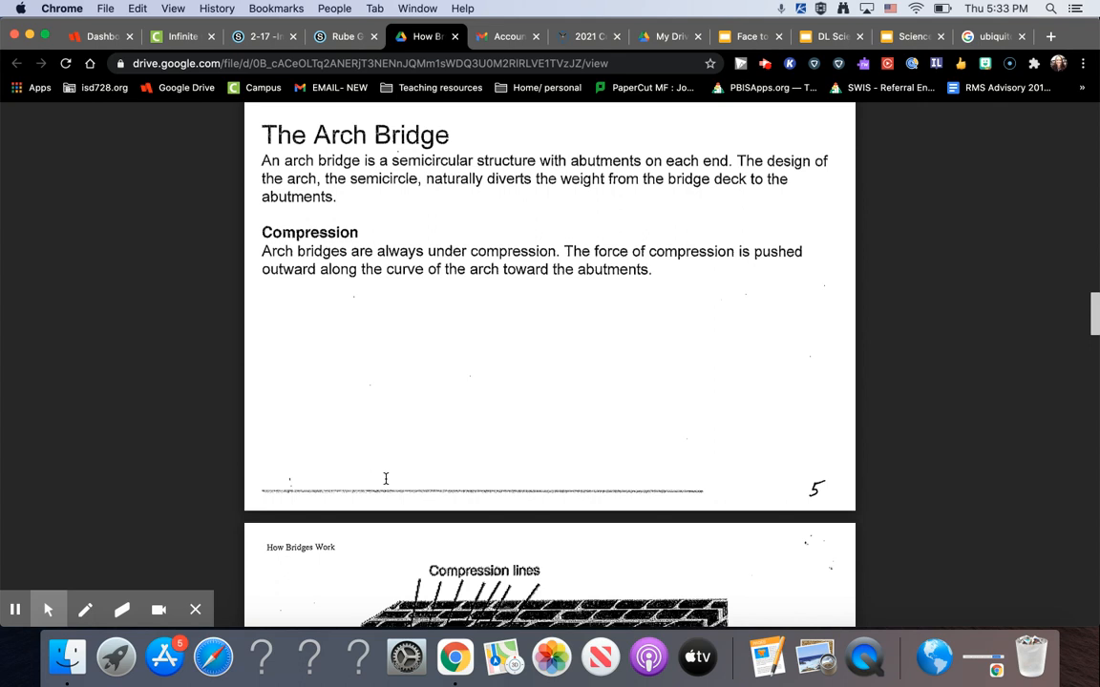
mouse_move(447, 424)
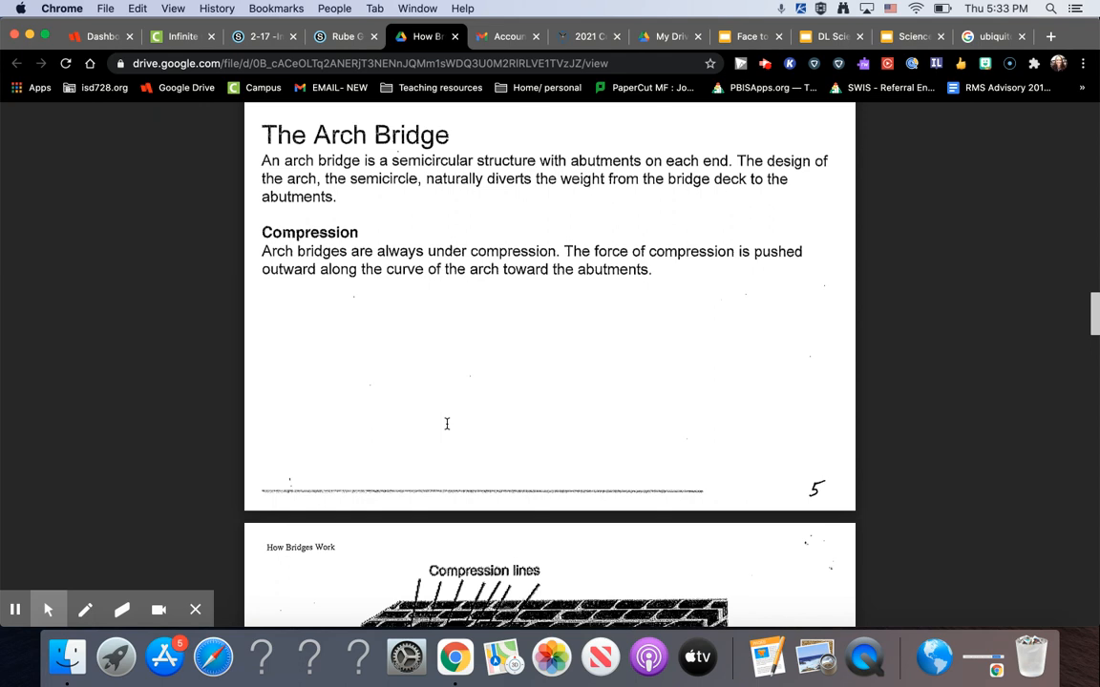
scroll("down", 3)
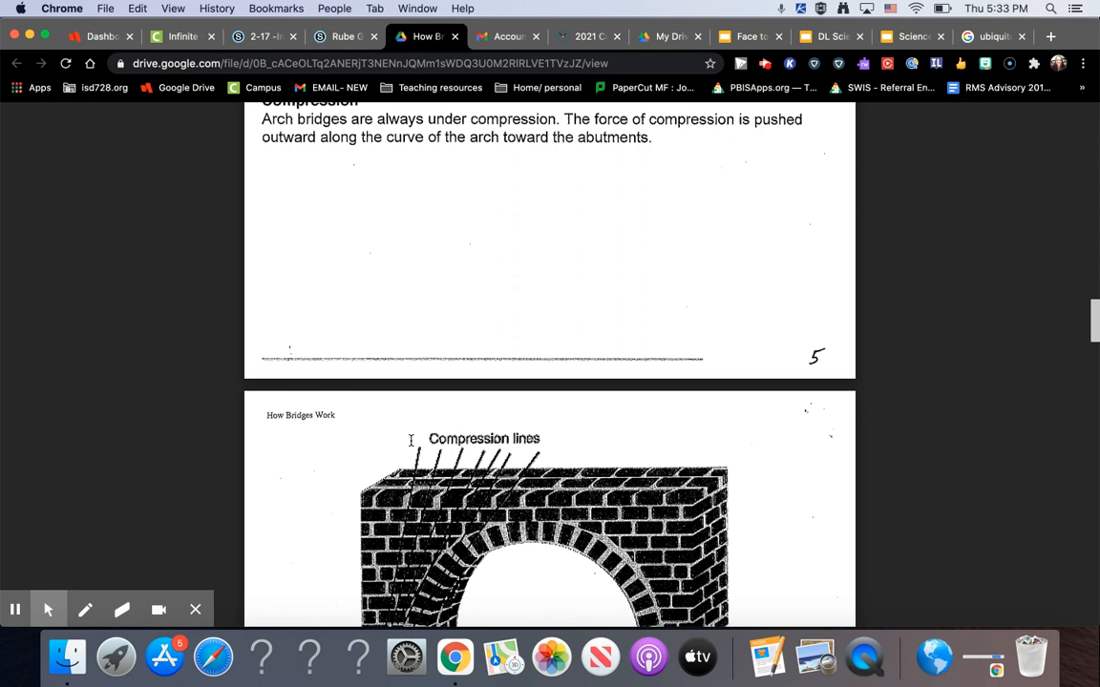
scroll("down", 3)
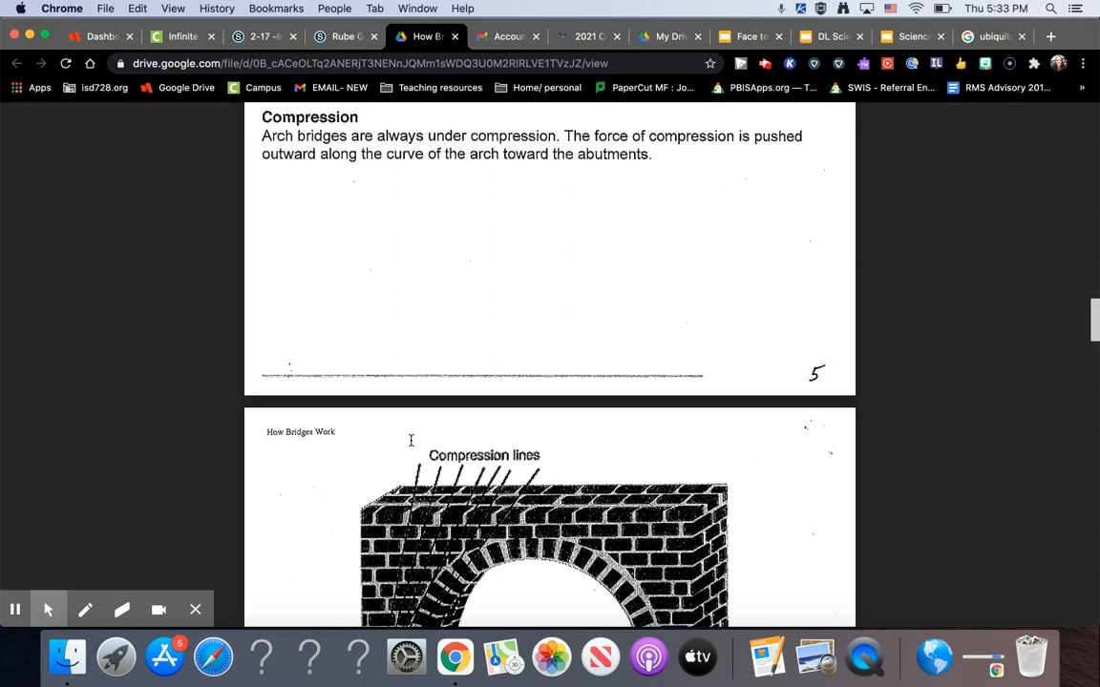